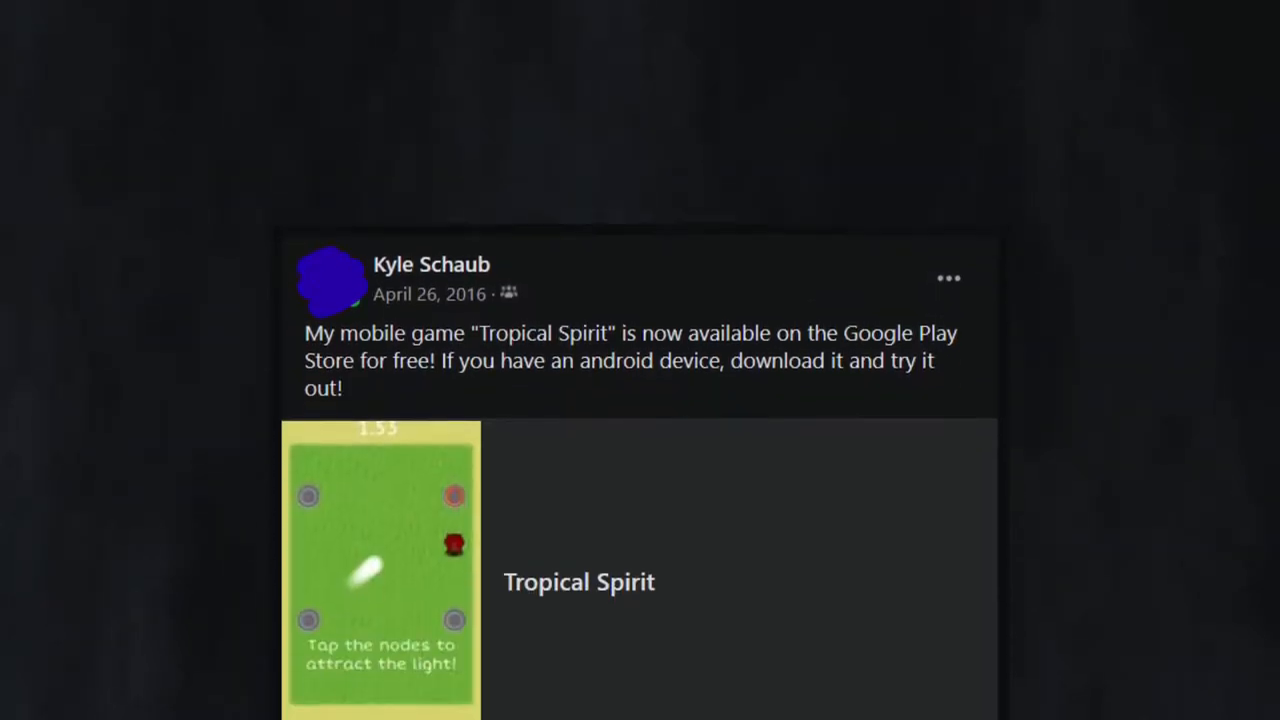
Tap a corner node so the light drifts toward it and corners the red creature.
scroll(up, 3)
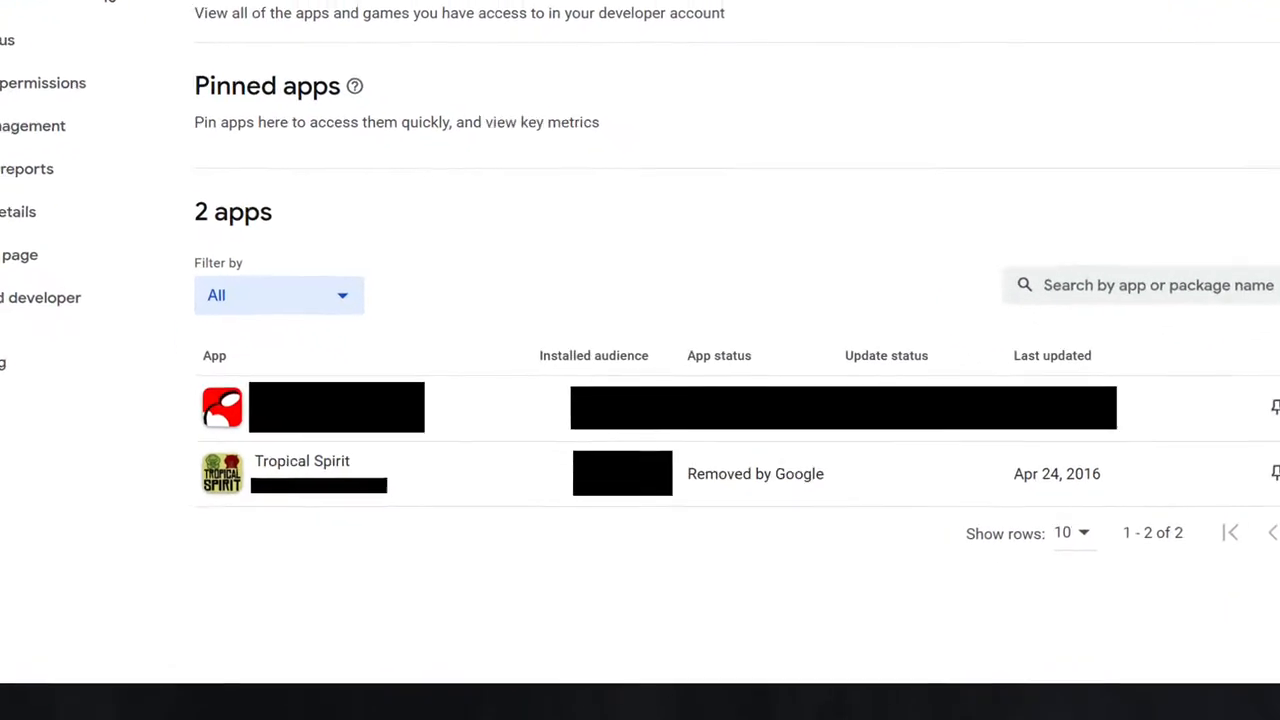
scroll(down, 3)
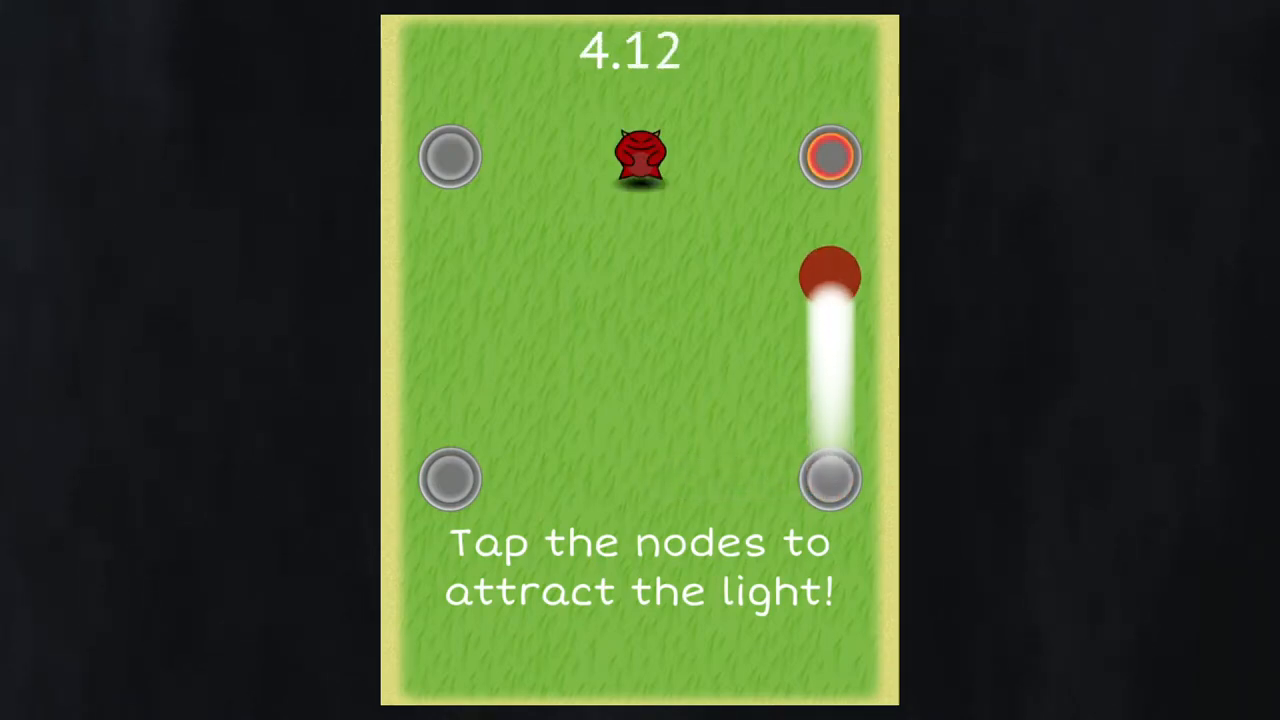
click(450, 156)
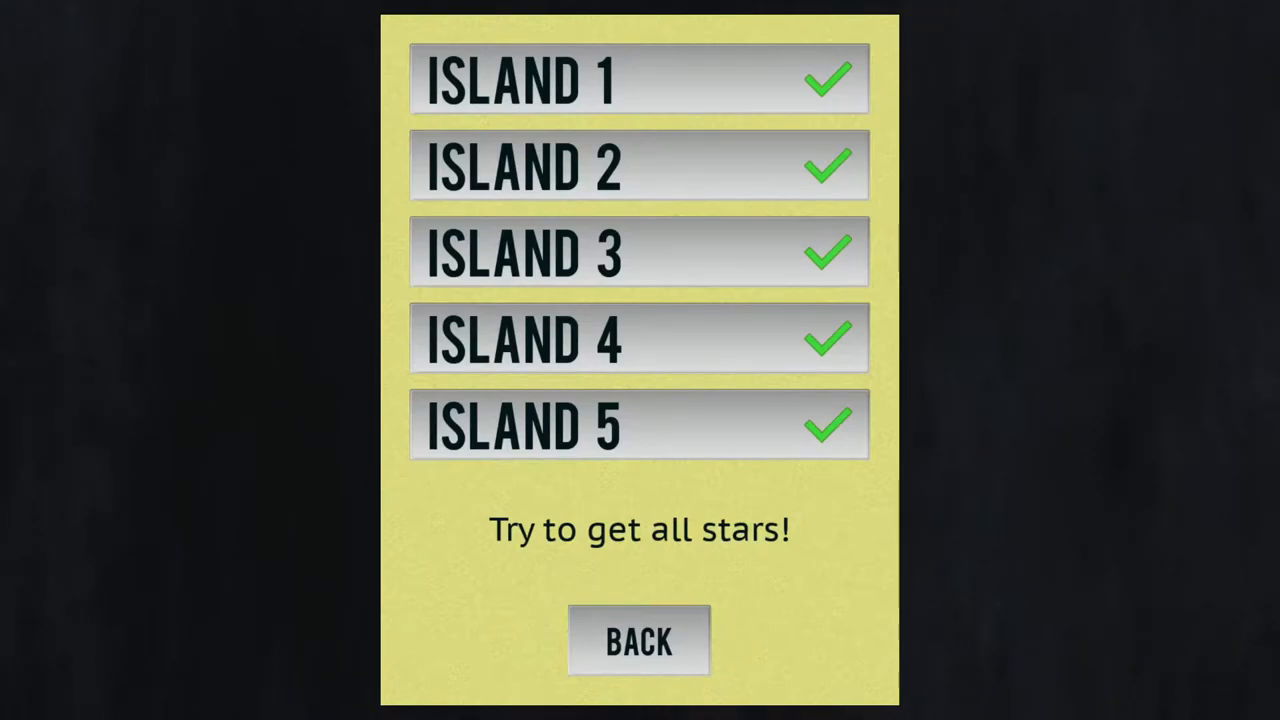
Select an island entry from the island menu showing all five islands checked off.
click(638, 424)
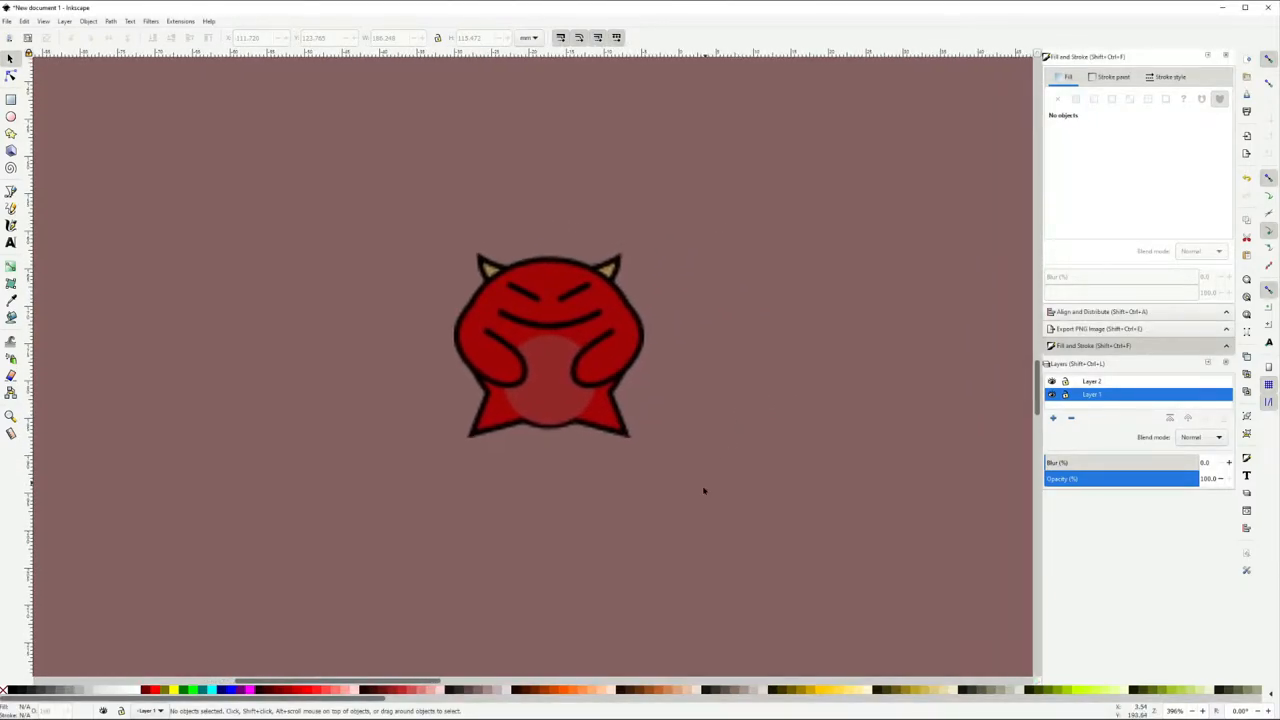
click(544, 344)
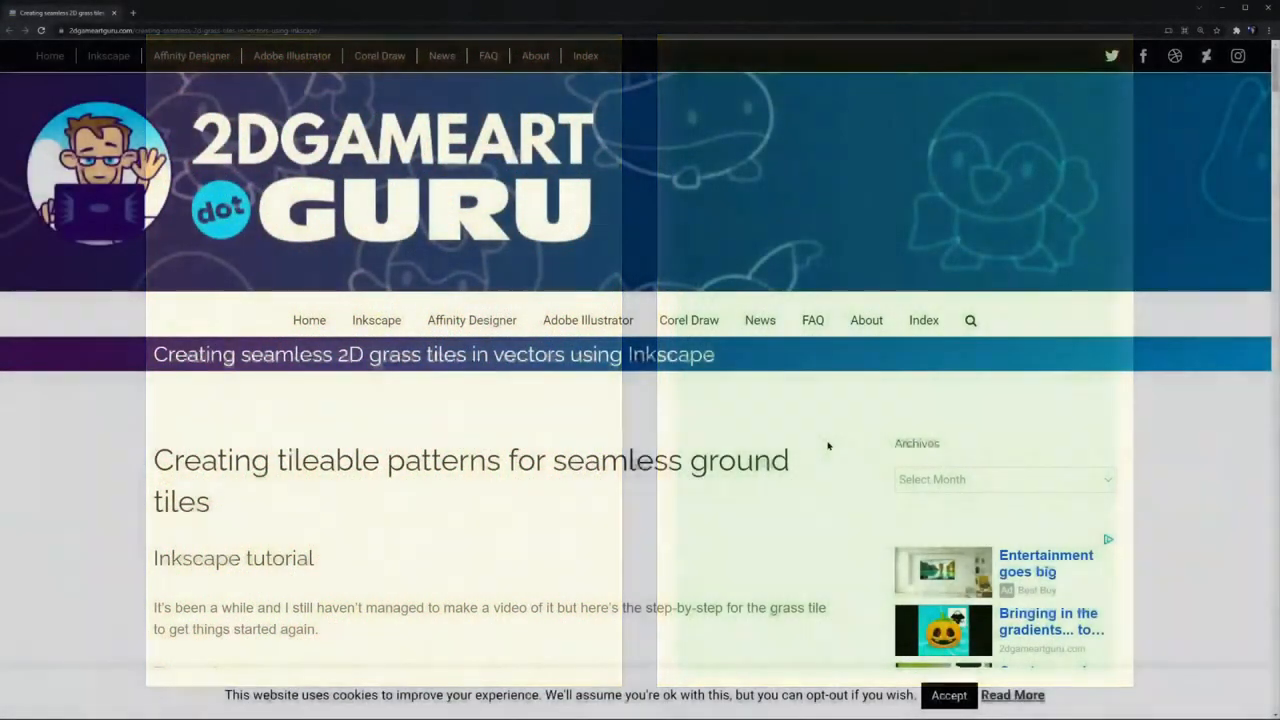
Scroll through the tutorial steps down to filling the square tile with grass duplicates.
scroll(down, 3)
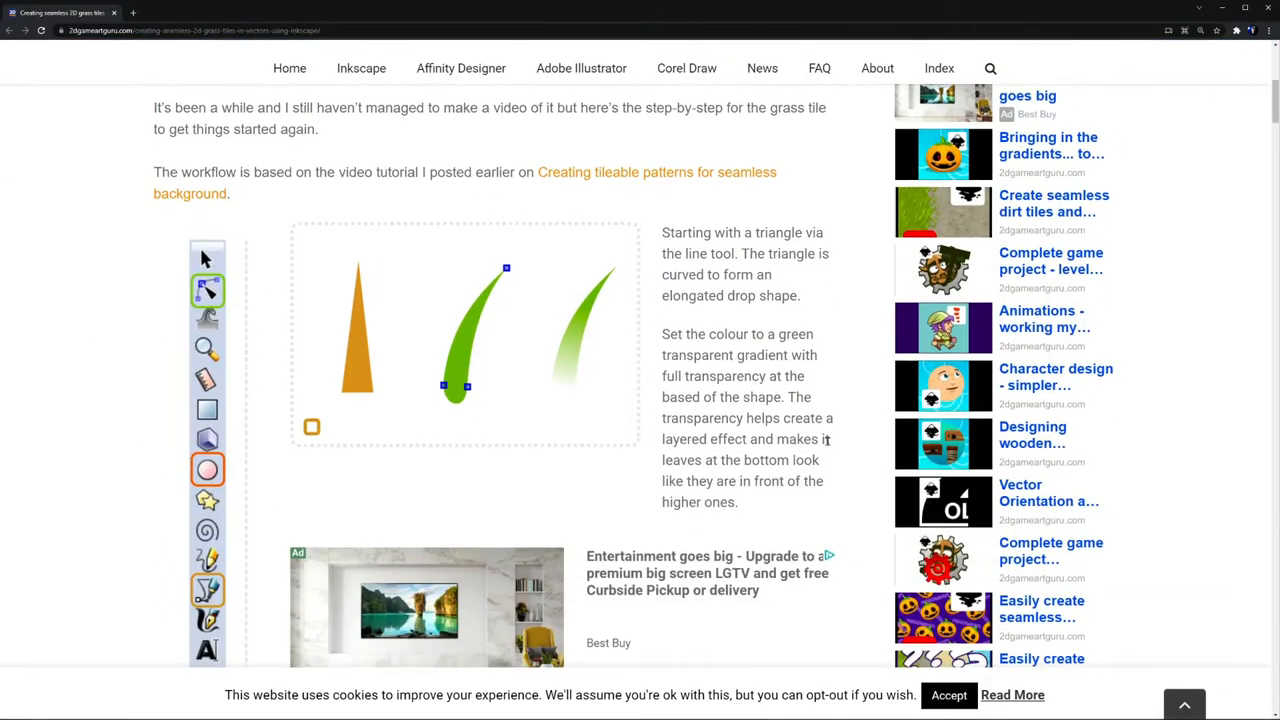
scroll(down, 3)
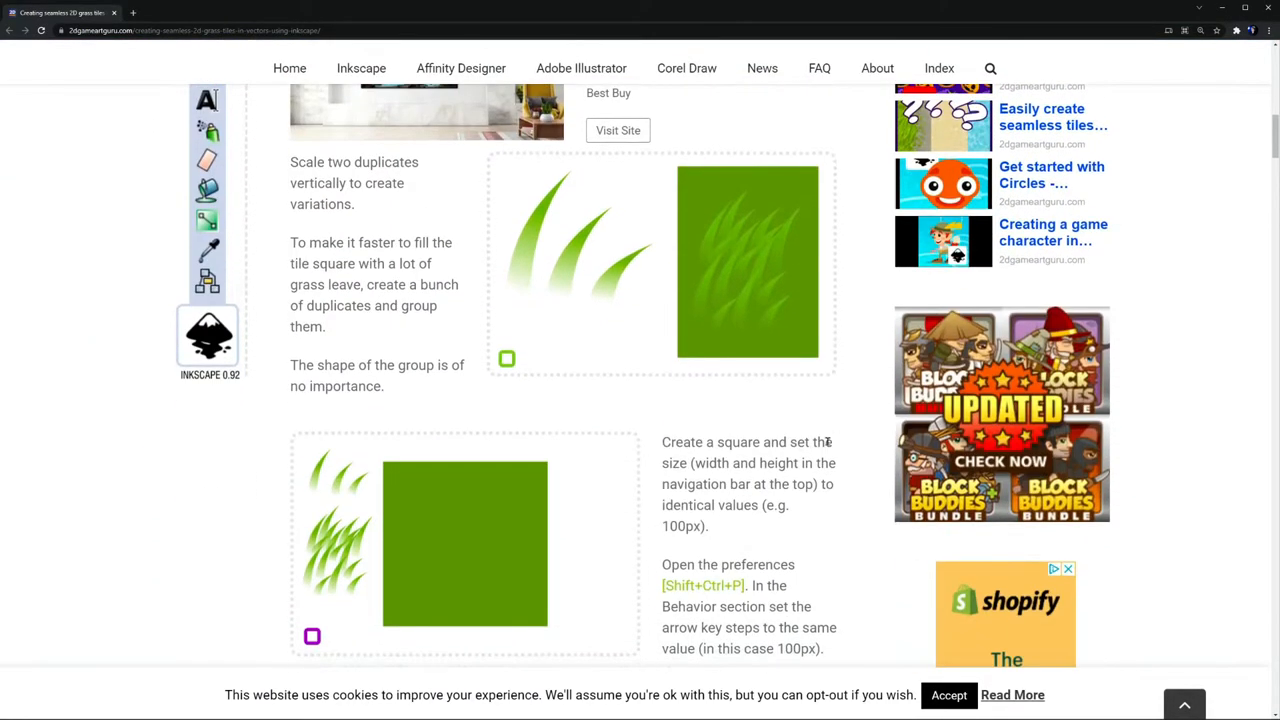
scroll(down, 3)
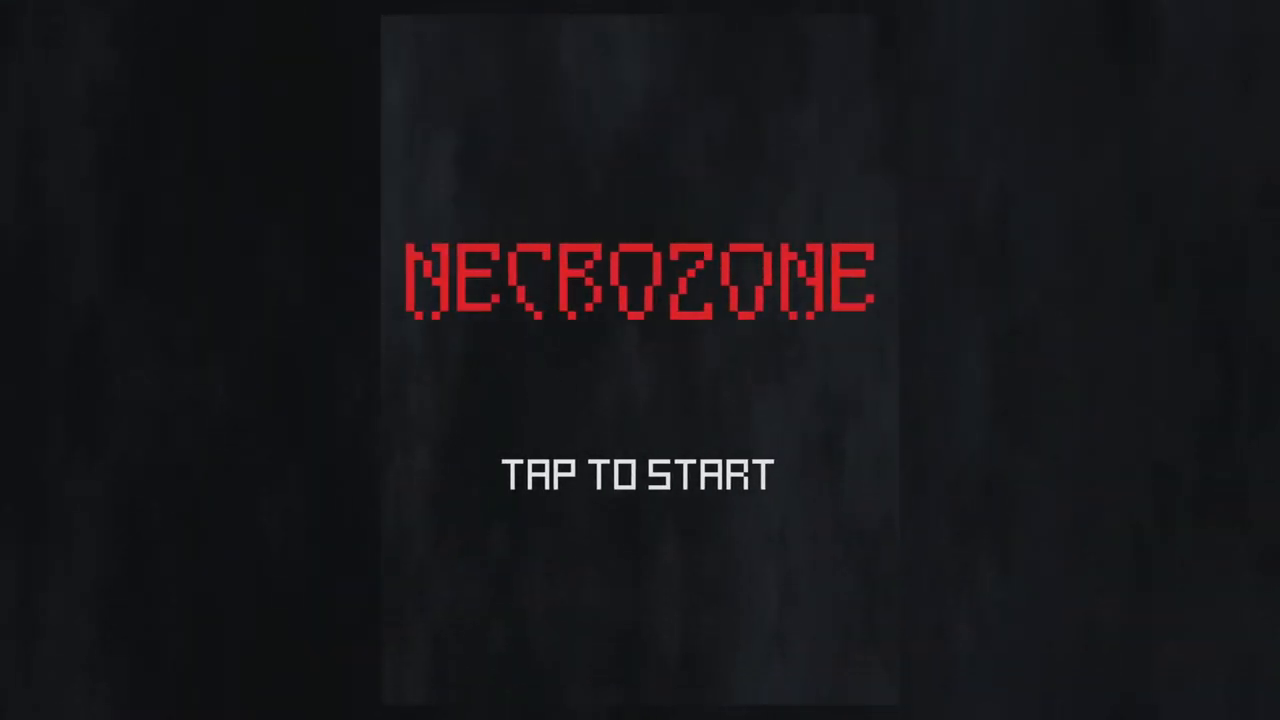
Start from the title screen, choose PLAY GAME, and enter ZONE 1's level grid.
click(638, 476)
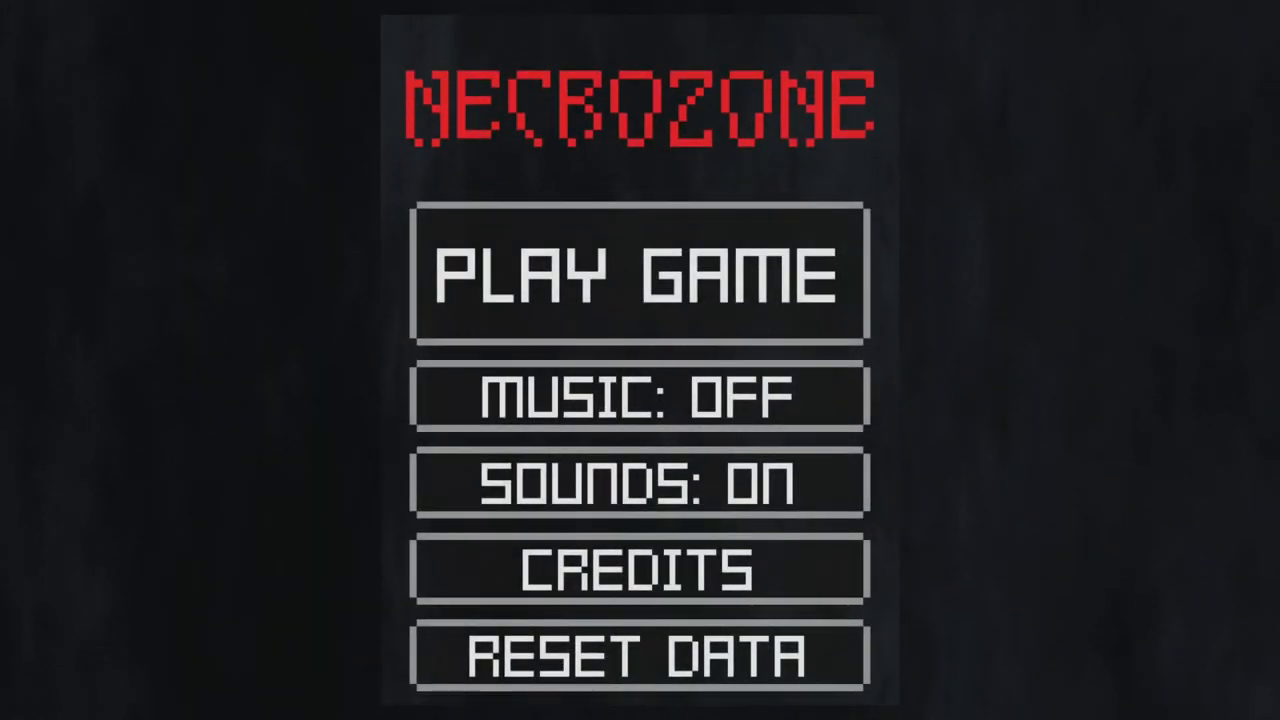
click(640, 272)
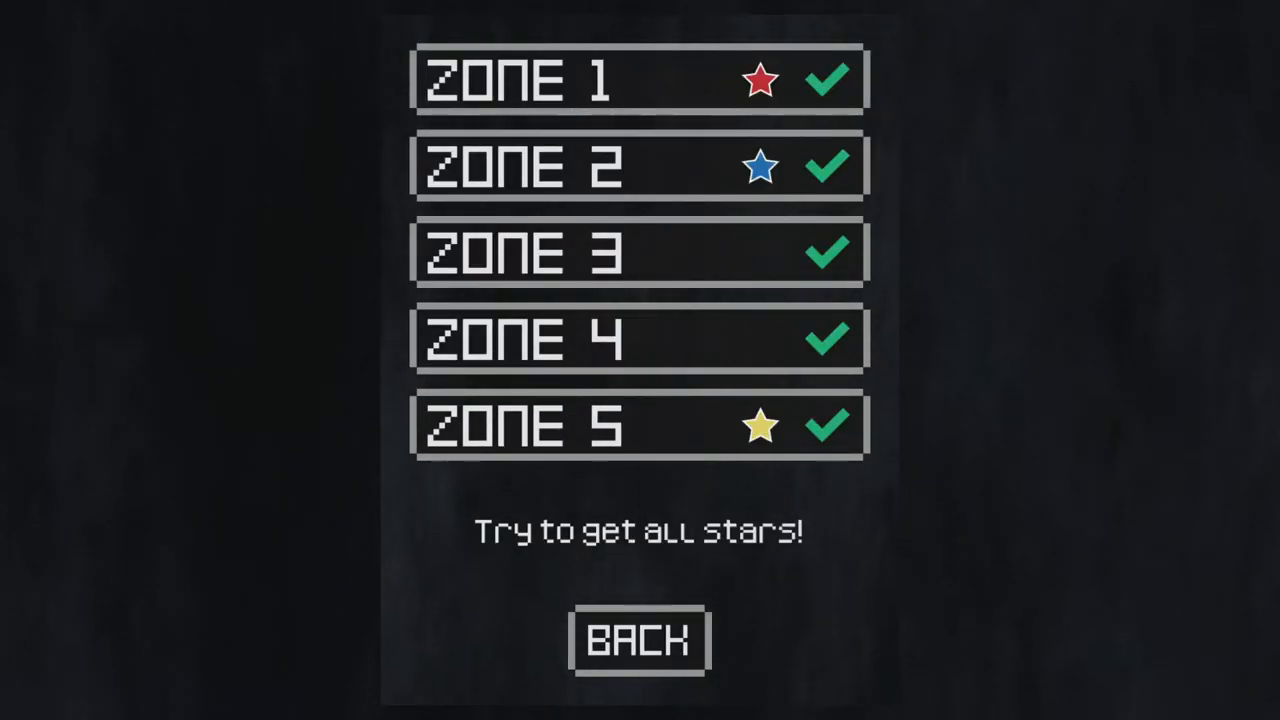
click(640, 78)
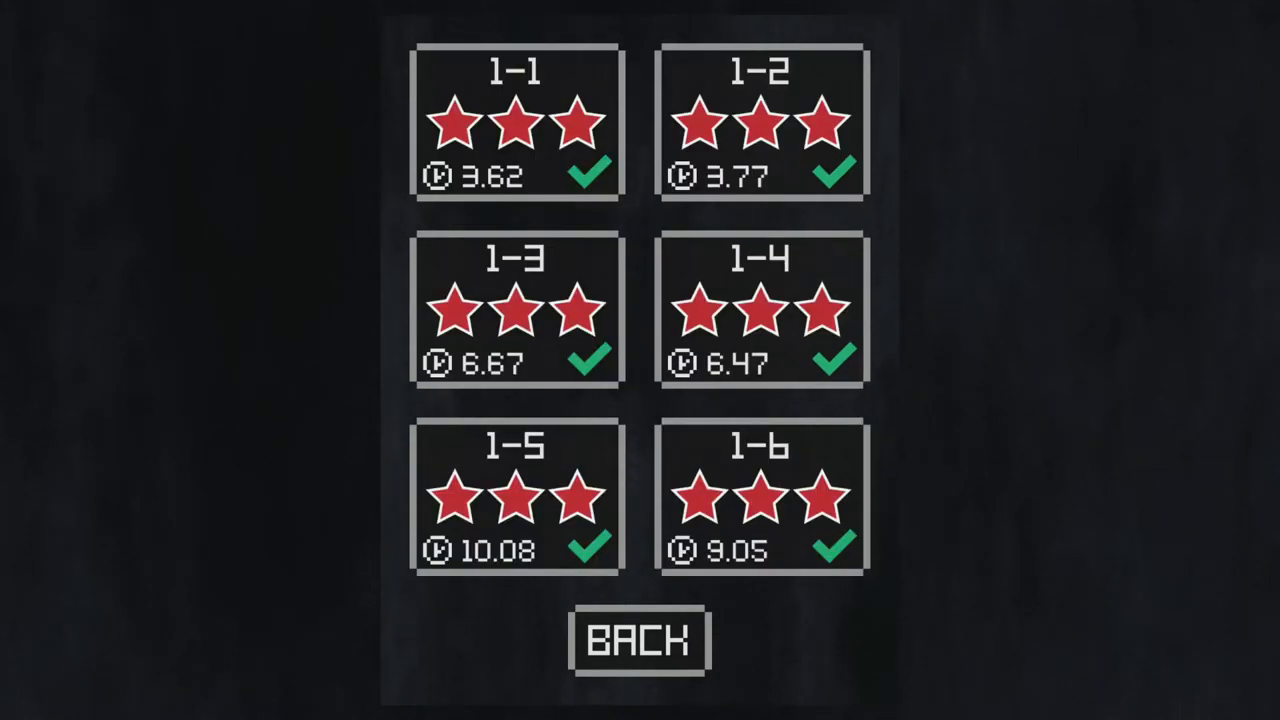